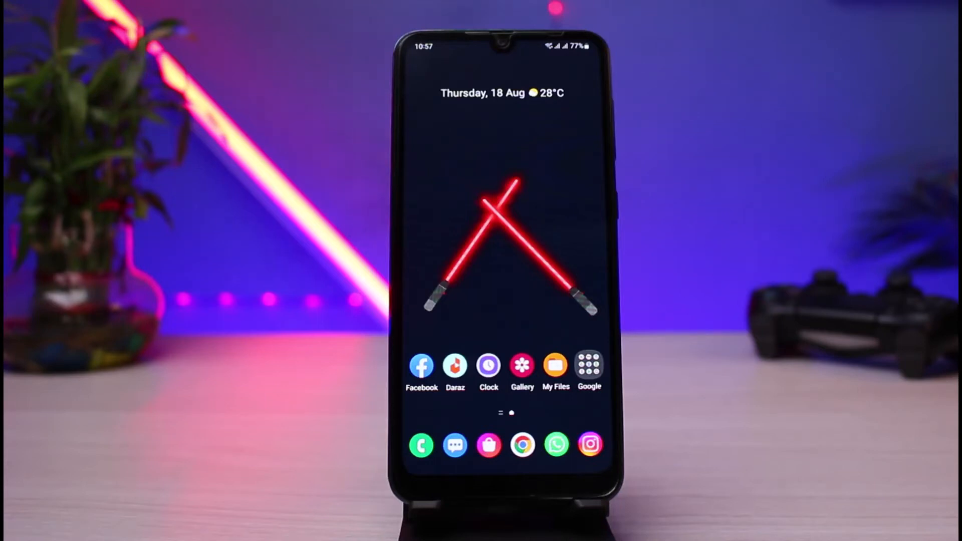
Launch Google Drive from the Google apps folder on the home screen.
left_click(588, 367)
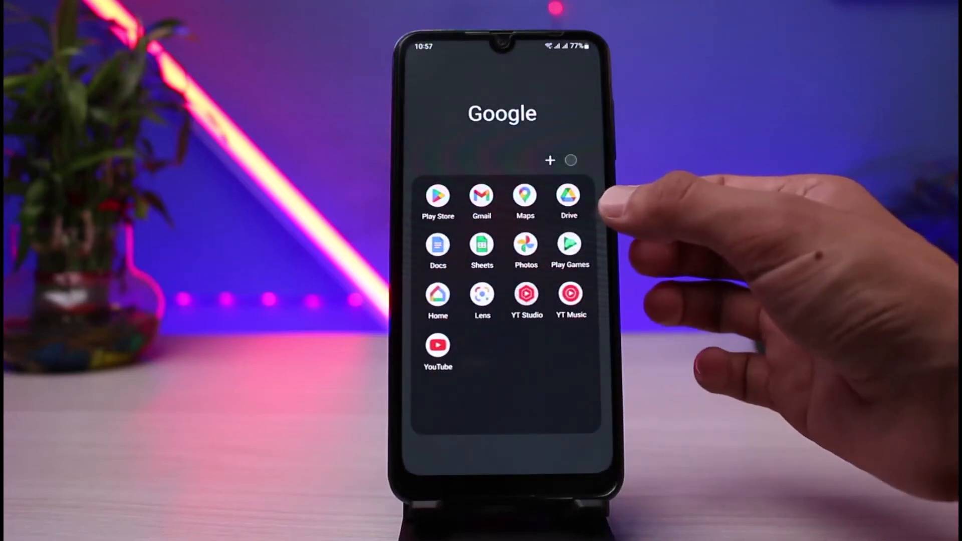
left_click(569, 197)
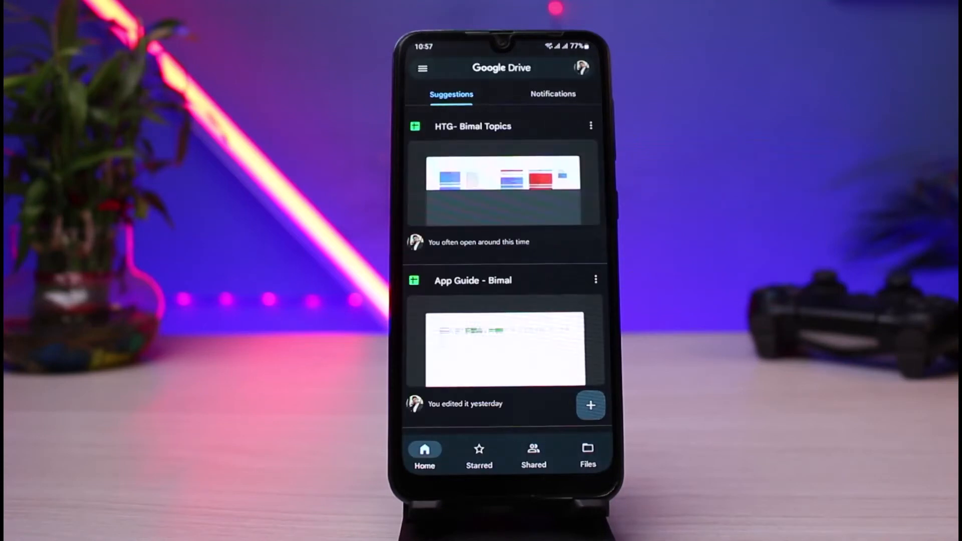
Open the account switcher from the profile picture to reach 'Manage your Google Account'.
left_click(501, 68)
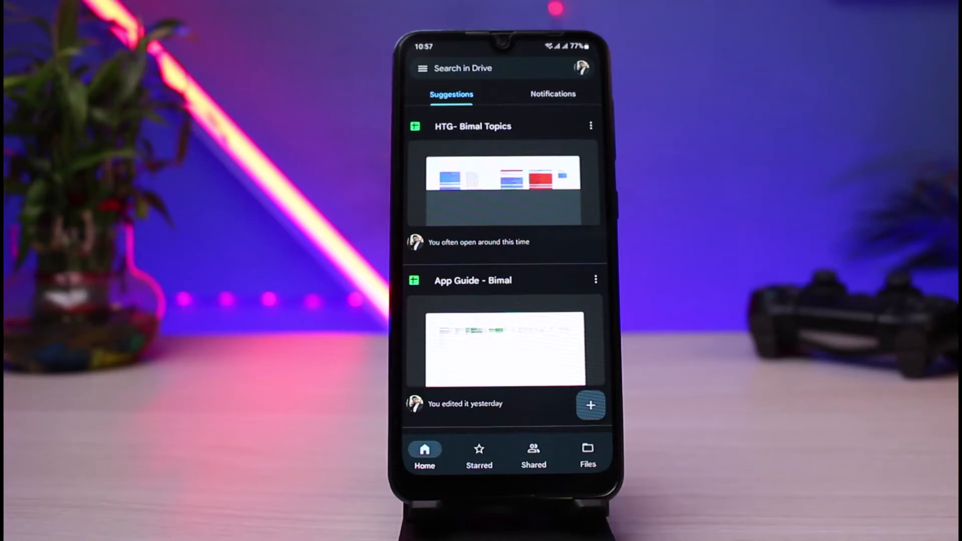
left_click(580, 67)
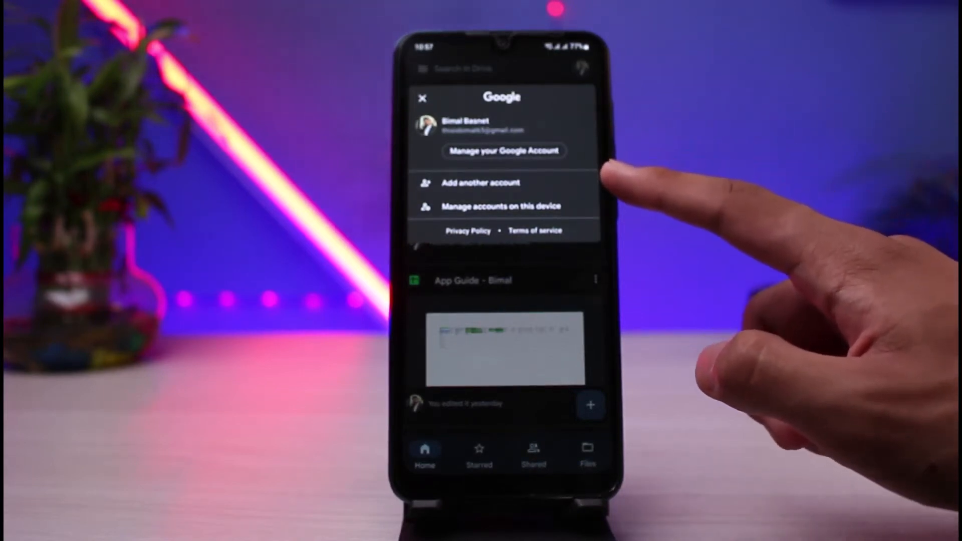
mouse_move(613, 184)
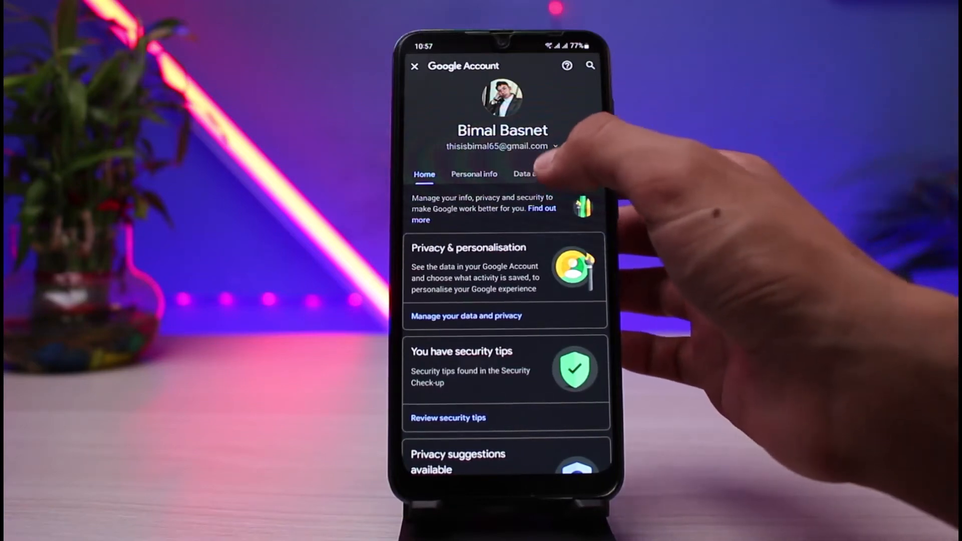
Under Data and privacy, choose 'Delete your Google Account' from More options.
left_click(528, 173)
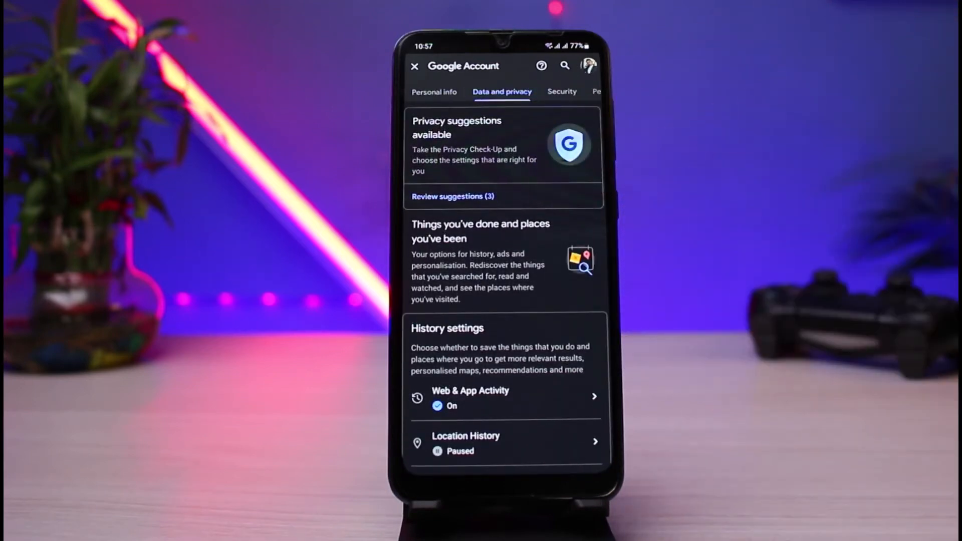
scroll("down", 3)
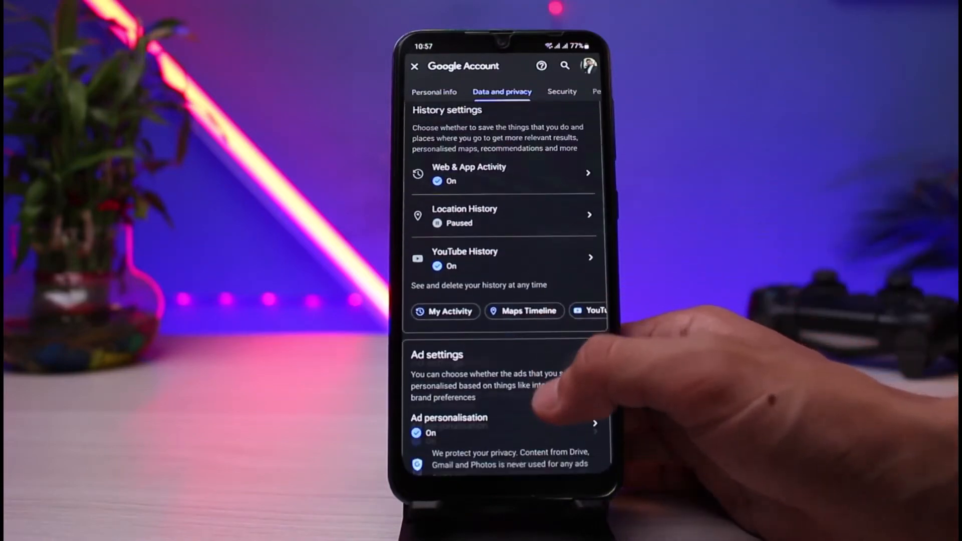
scroll("down", 3)
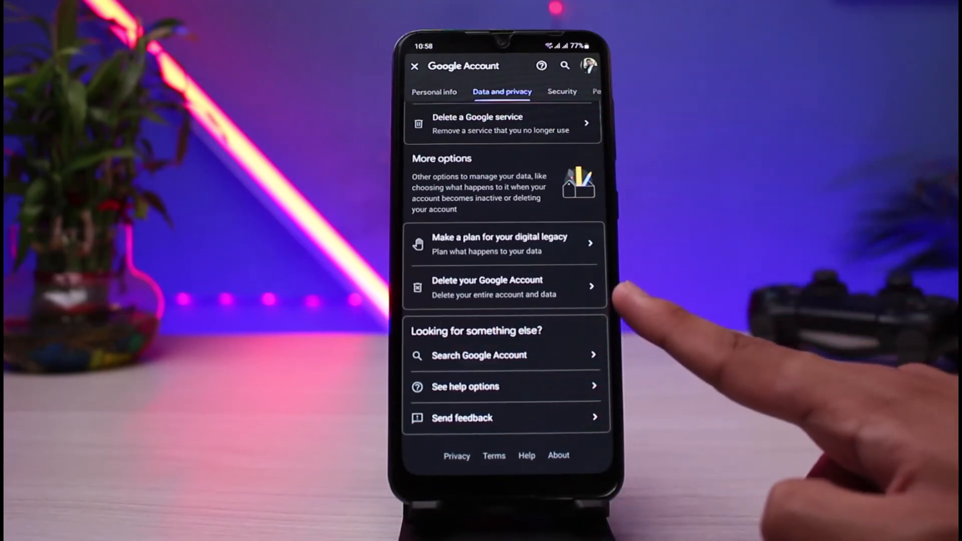
left_click(503, 287)
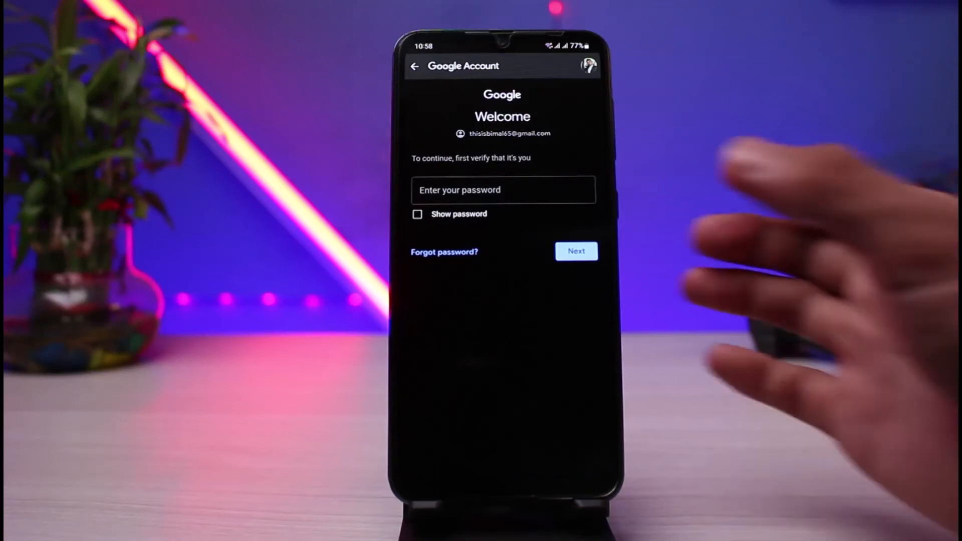
Enter the account password and submit it with Next to verify identity.
left_click(502, 189)
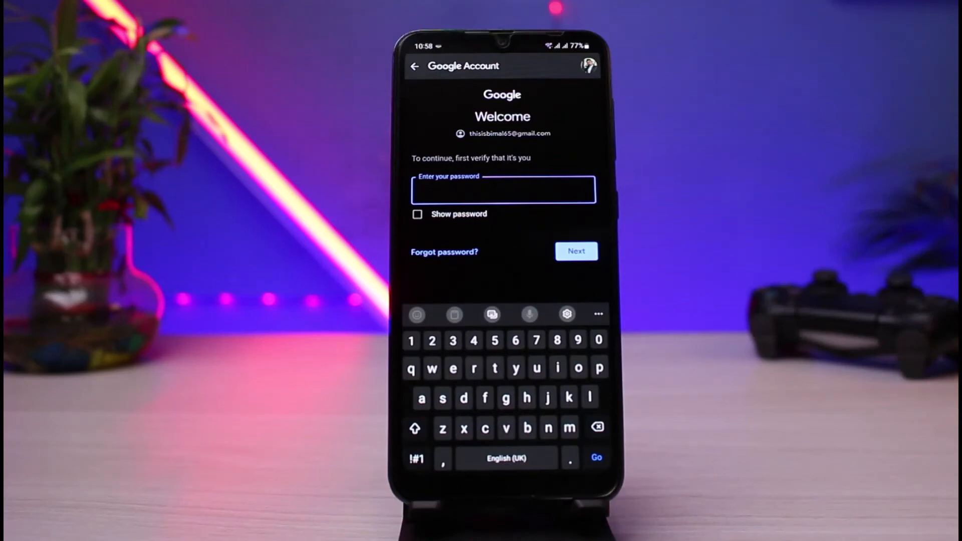
type("password")
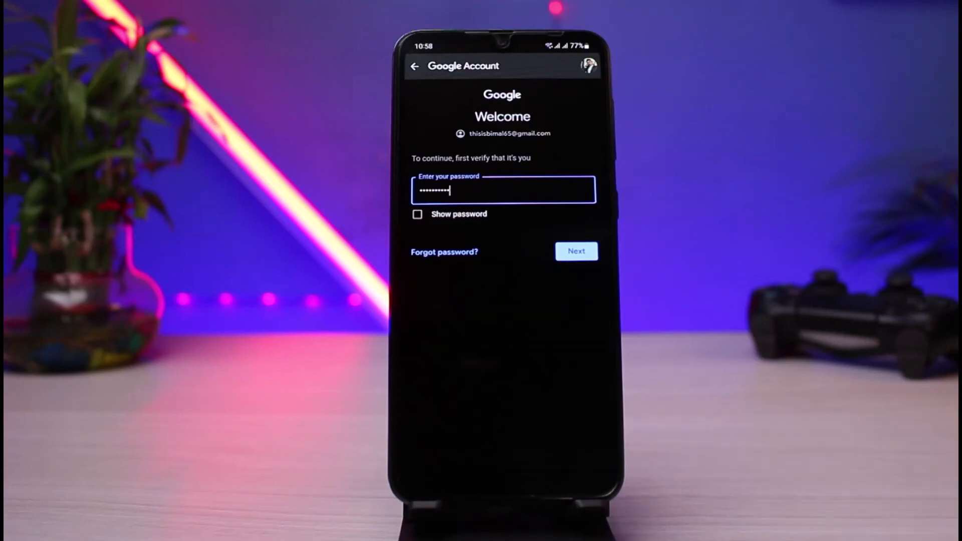
left_click(575, 250)
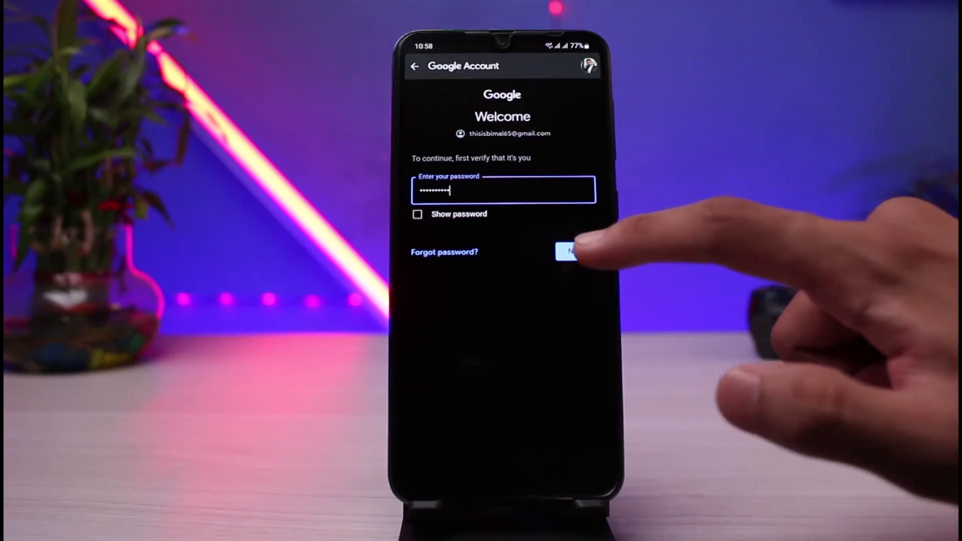
left_click(575, 251)
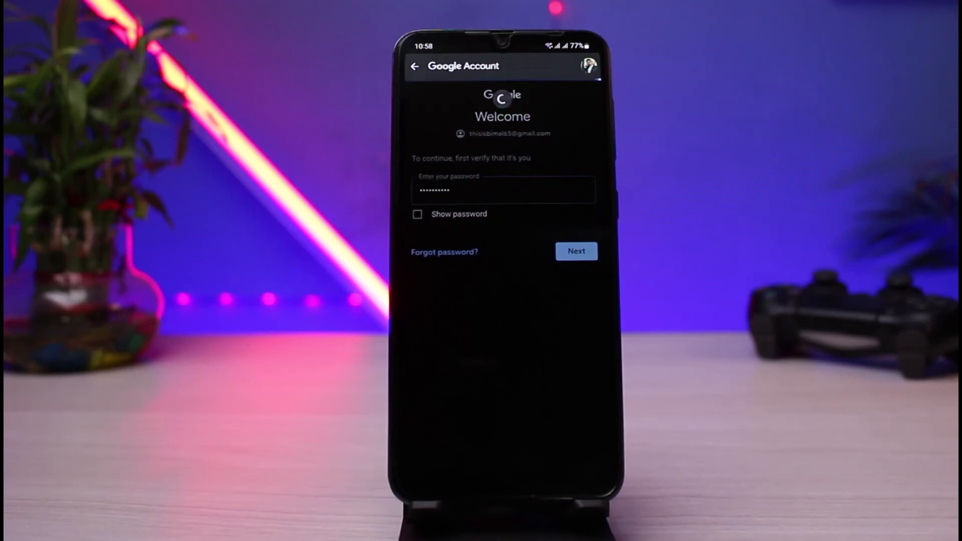
Review the 'Delete your Google Account' page and its list of content to be deleted.
left_click(575, 250)
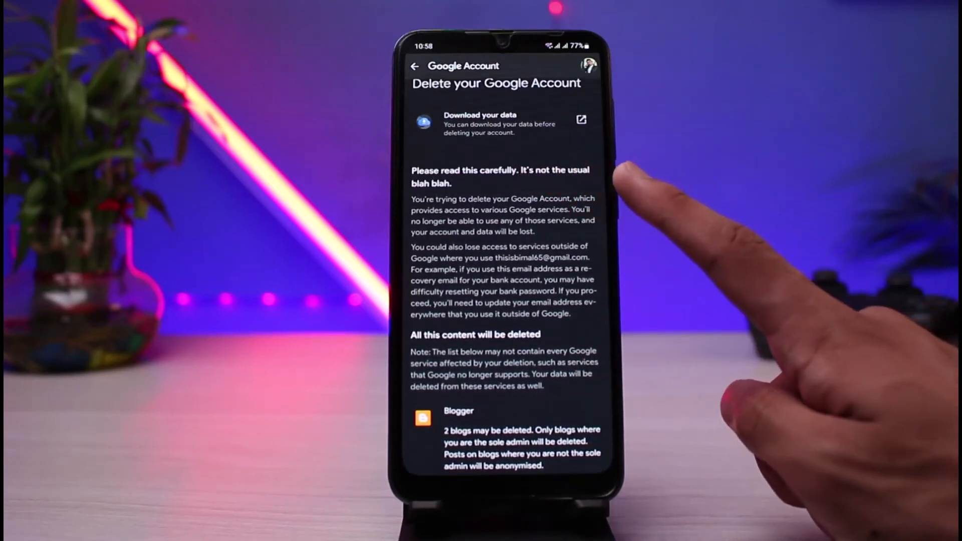
mouse_move(552, 430)
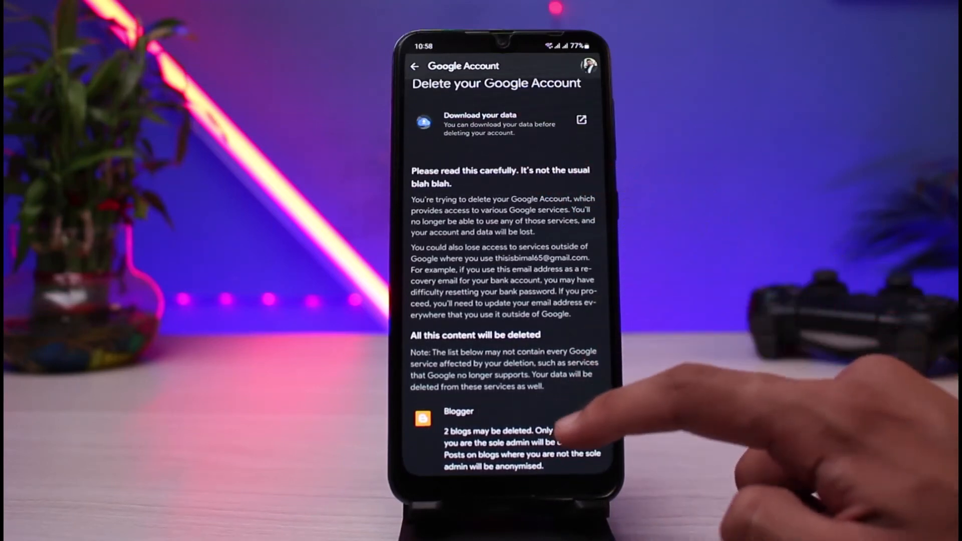
scroll("down", 3)
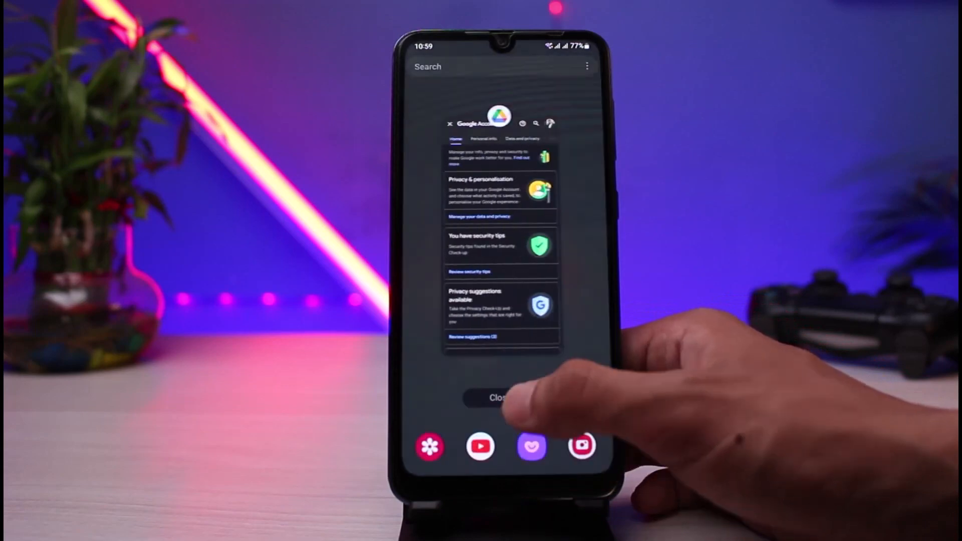
Clear all recent apps with 'Close all' and return to the home screen.
left_click(496, 398)
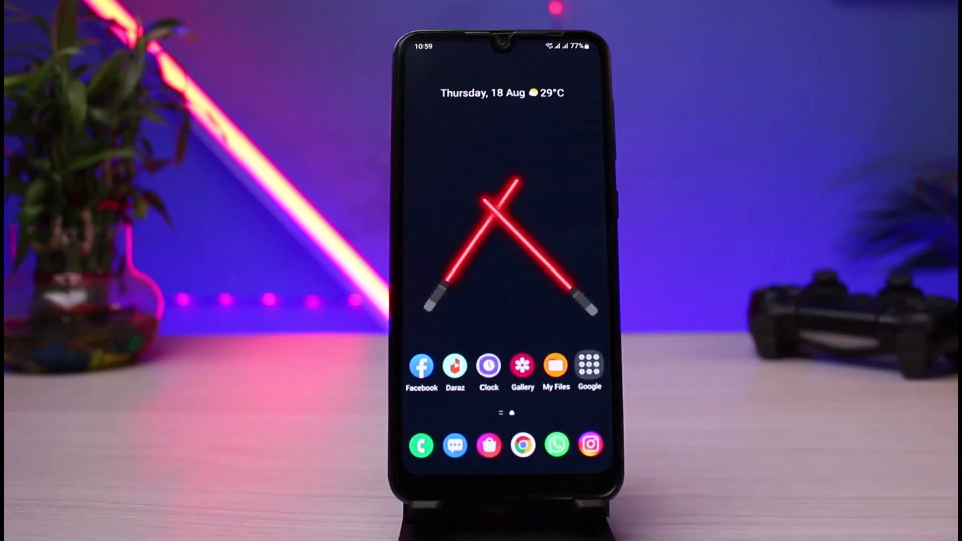